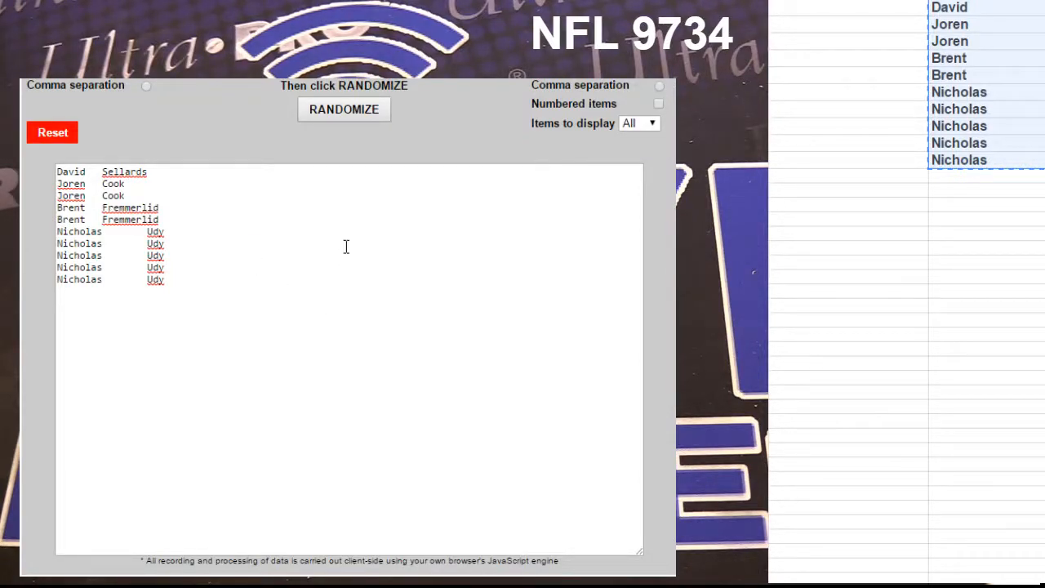
- Shuffle the pasted name list twice with RANDOMIZE, producing a fresh timestamped order
left_click(343, 108)
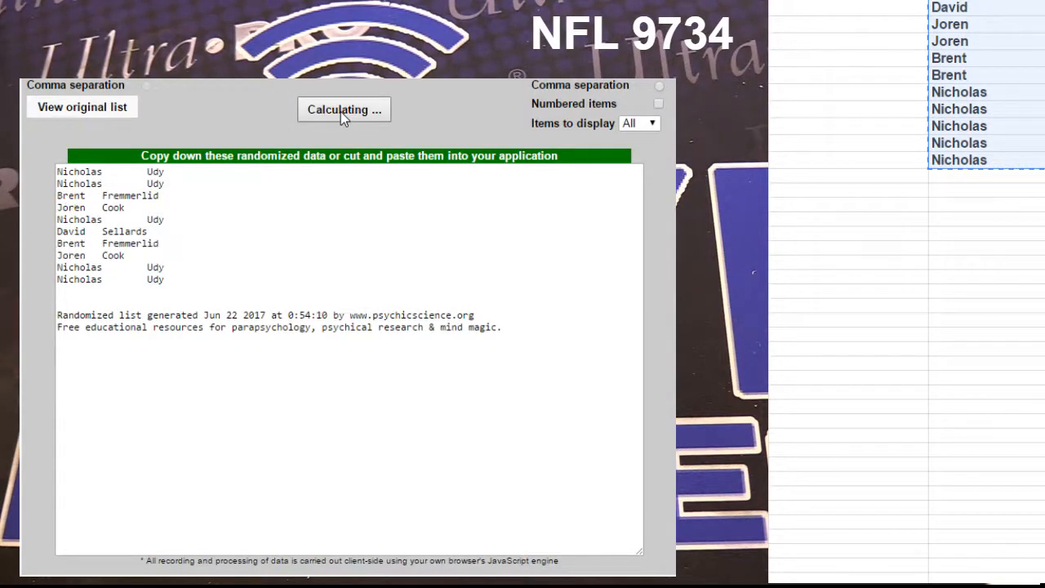
left_click(343, 108)
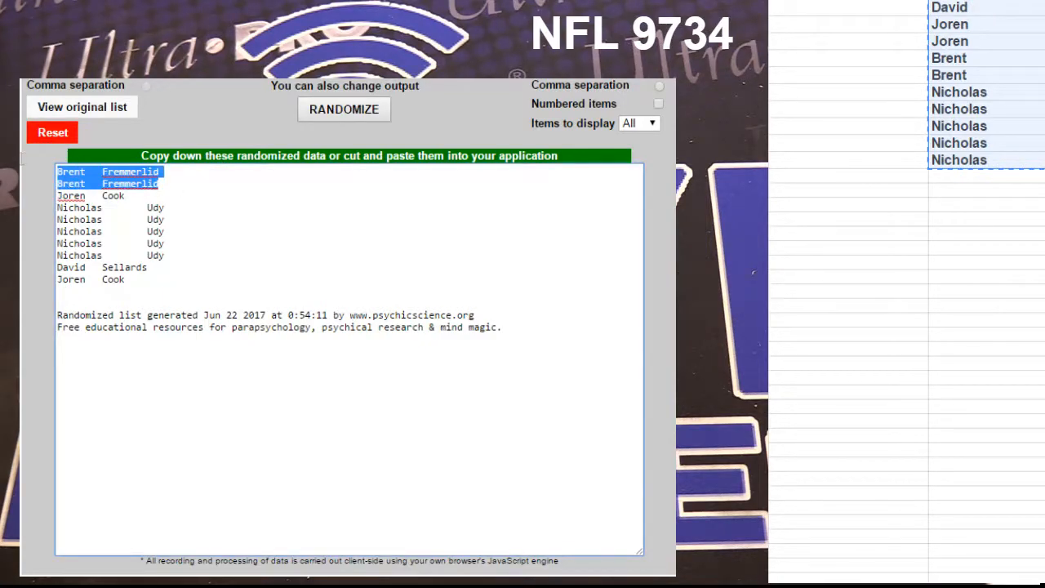